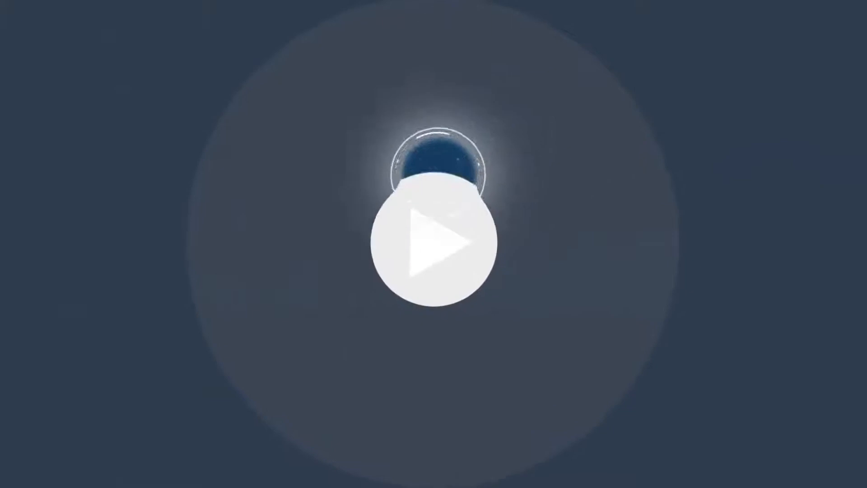
{"action": "left_click", "coordinate": [433, 244]}
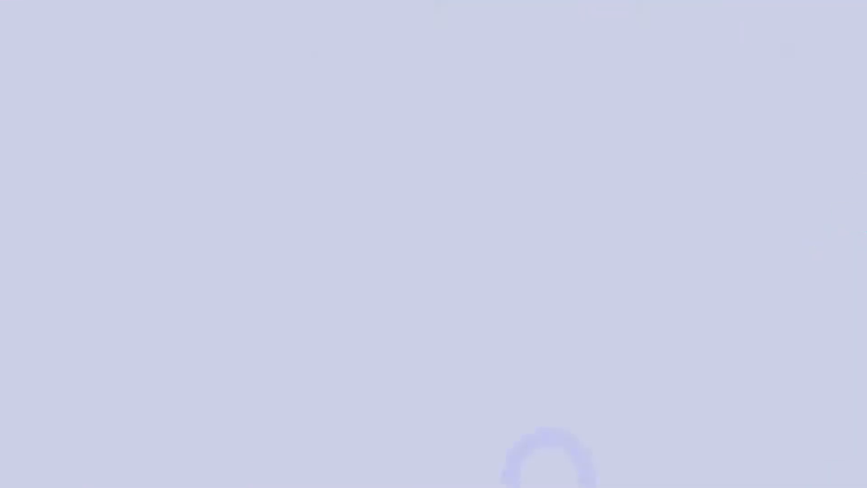